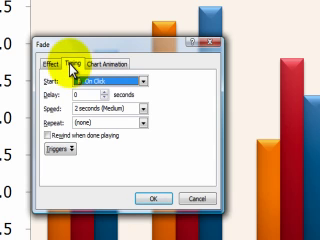
Set the Fade effect's Chart Animation to group the chart by series or category and confirm.
{"action": "left_click", "coordinate": [144, 80]}
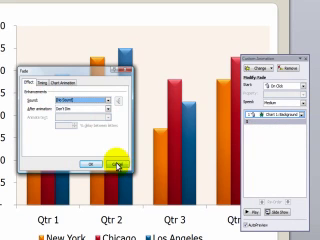
{"action": "left_click", "coordinate": [110, 160]}
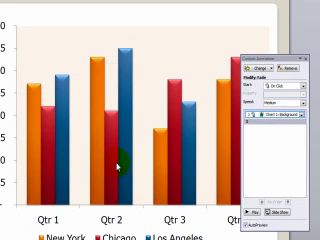